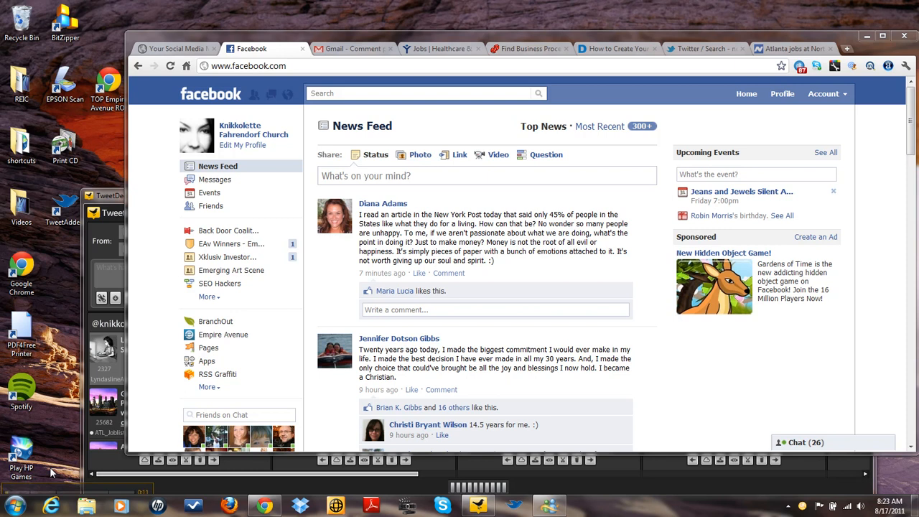
pyautogui.moveTo(69, 416)
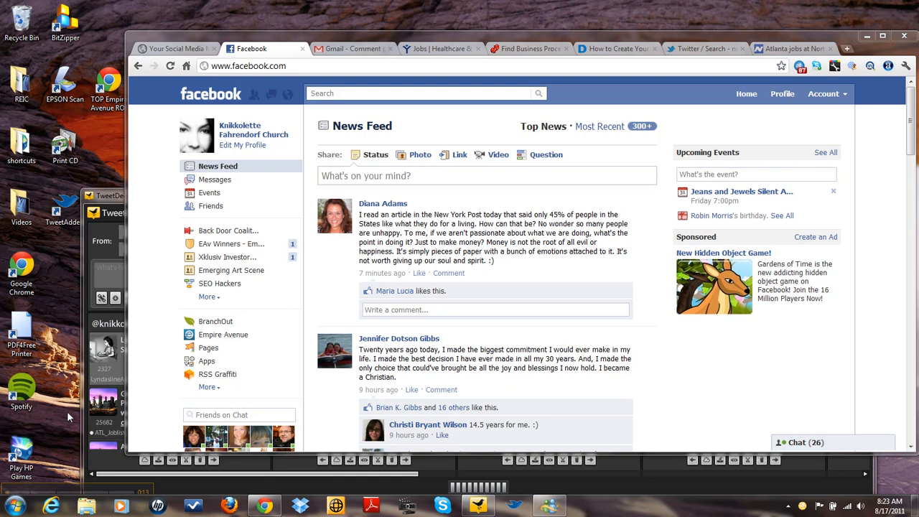
pyautogui.moveTo(366, 169)
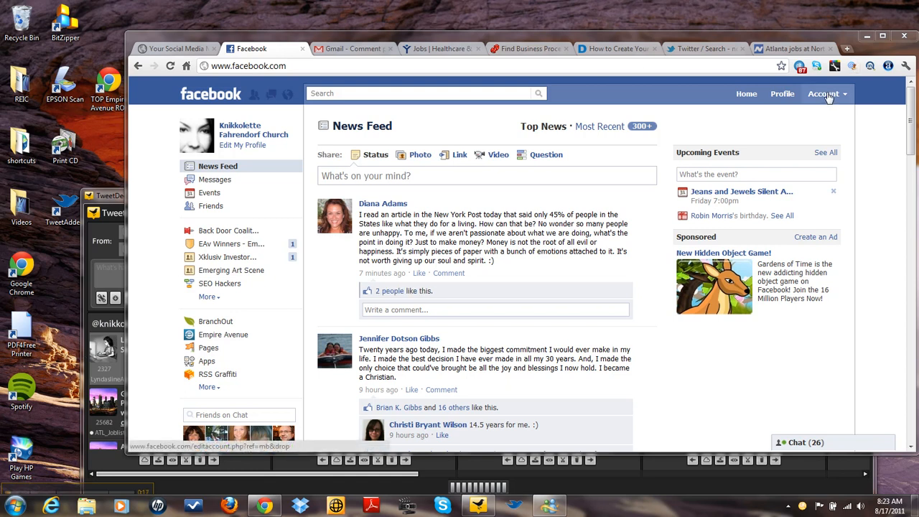
# Show the account menu with Account Settings and Privacy Settings over the News Feed
pyautogui.click(824, 93)
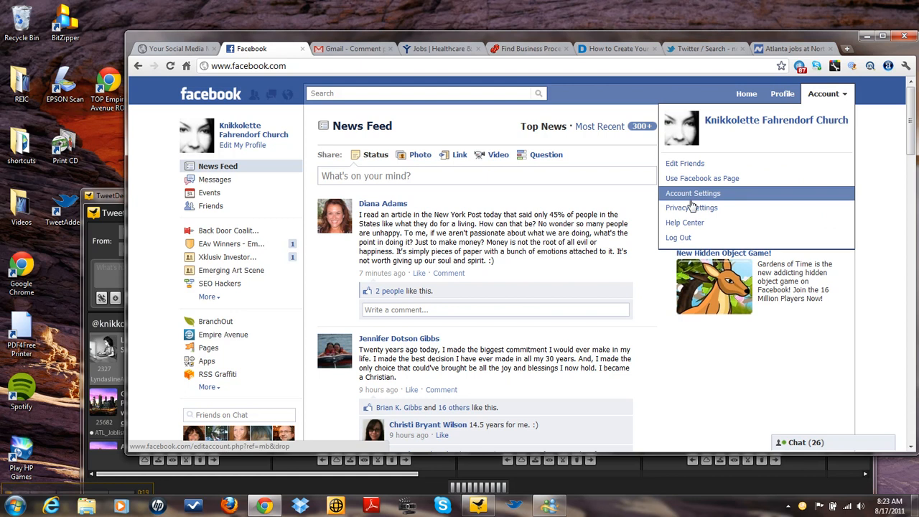
# Go to Privacy Settings, choose Customize settings and reach the Things others share section
pyautogui.click(691, 207)
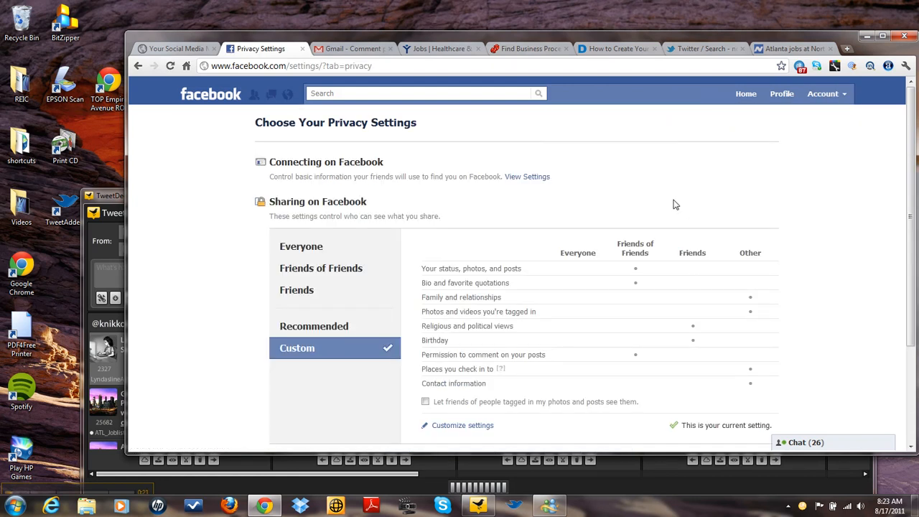
pyautogui.moveTo(495, 451)
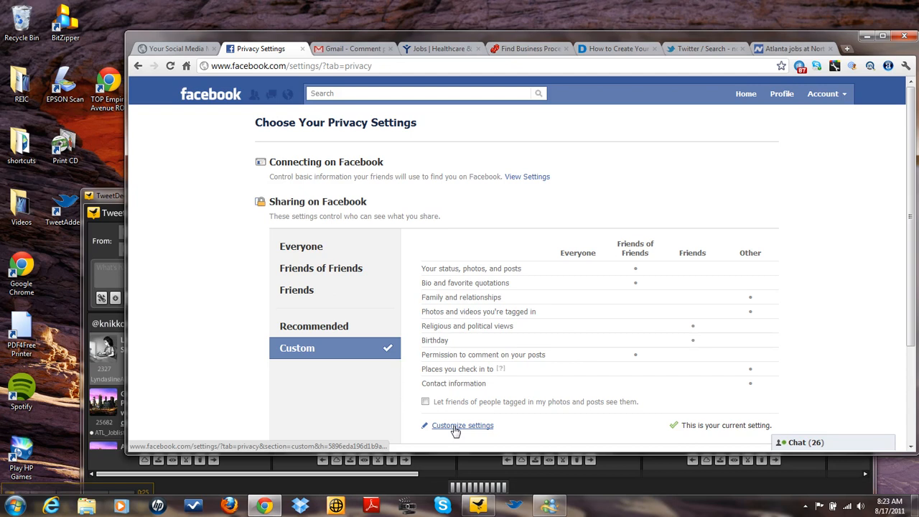
pyautogui.click(462, 425)
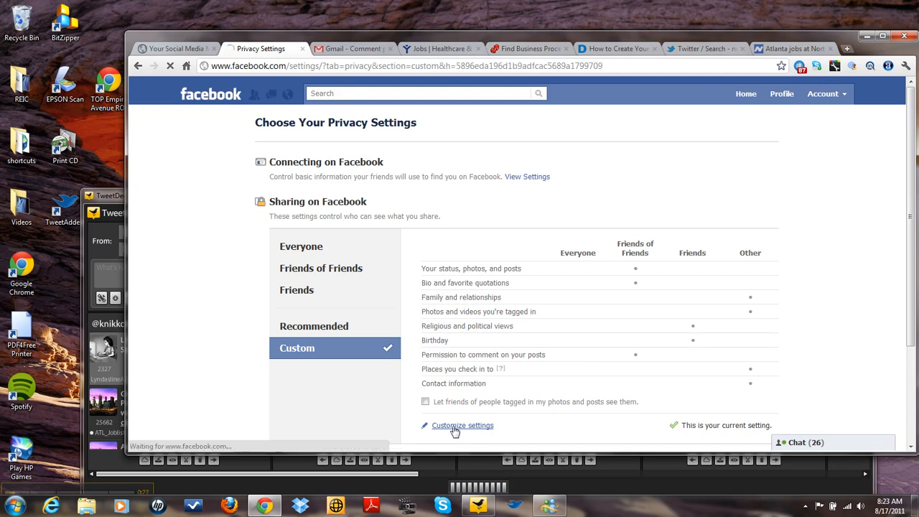
pyautogui.click(463, 425)
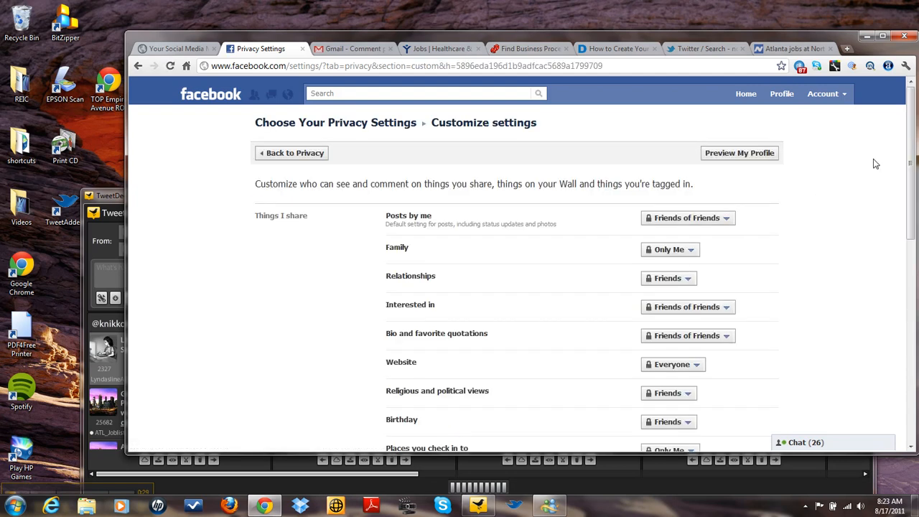
pyautogui.moveTo(910, 143)
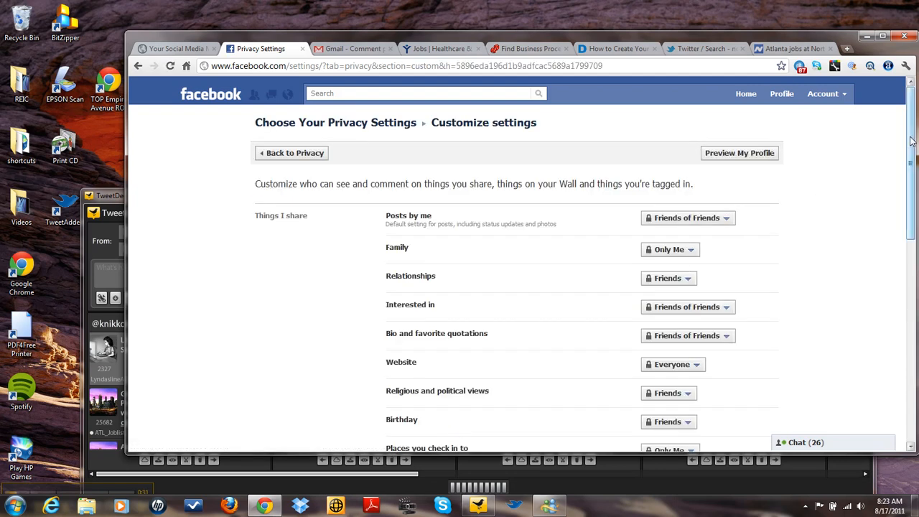
pyautogui.scroll(-3)
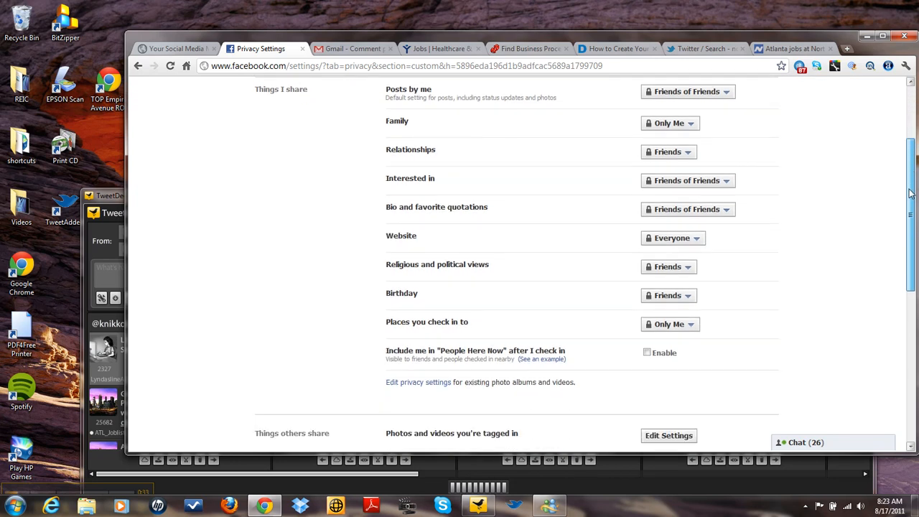
pyautogui.scroll(-3)
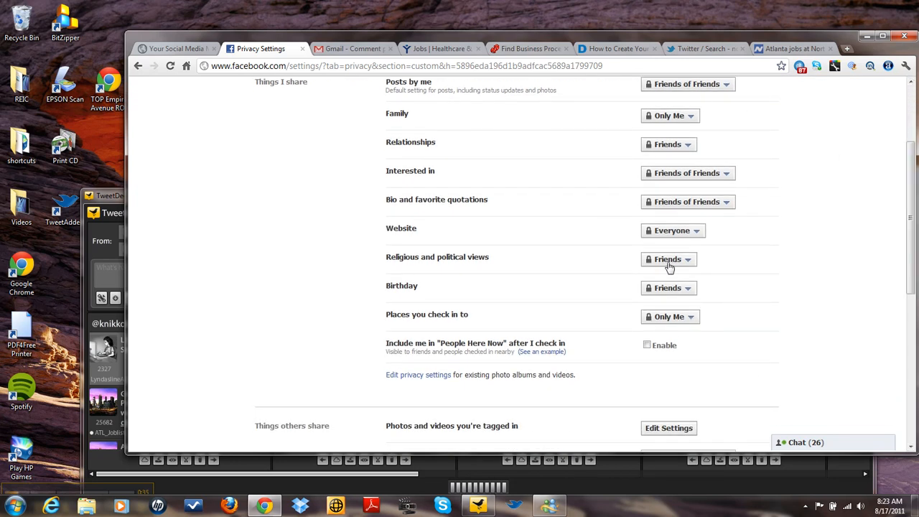
pyautogui.moveTo(557, 370)
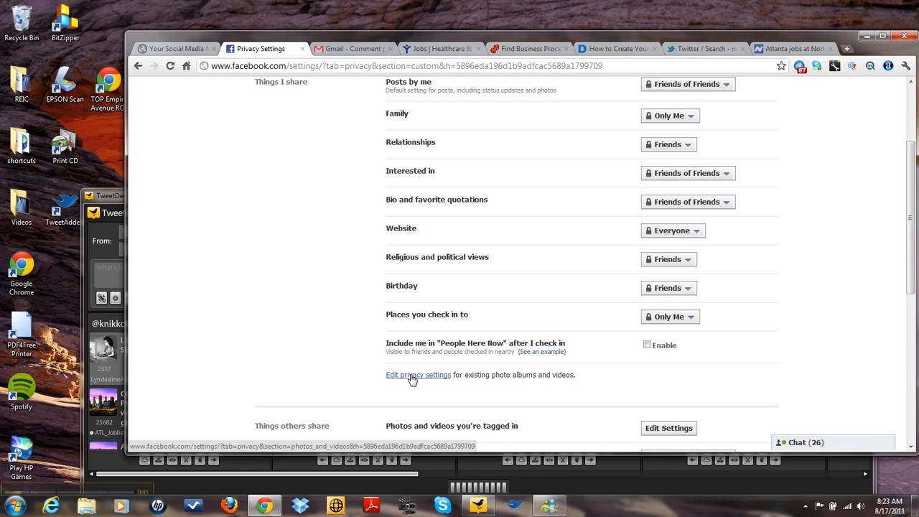
pyautogui.moveTo(423, 437)
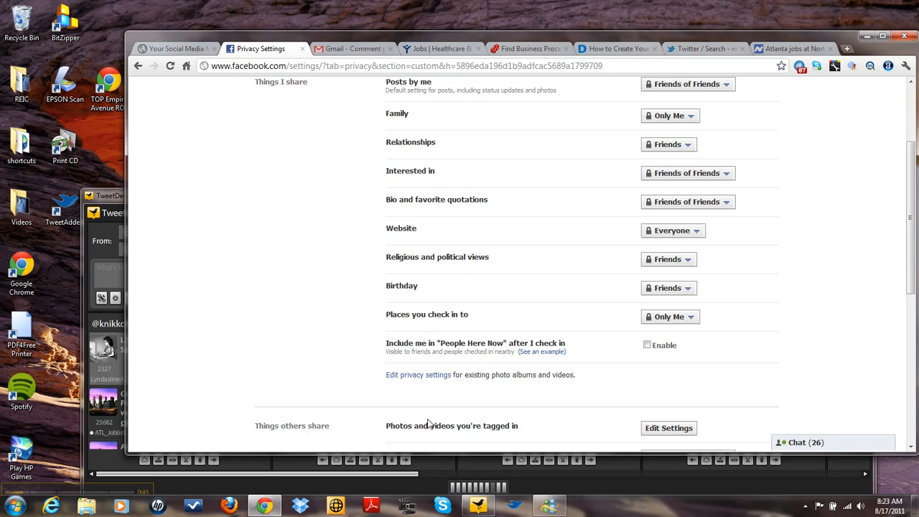
pyautogui.moveTo(669, 428)
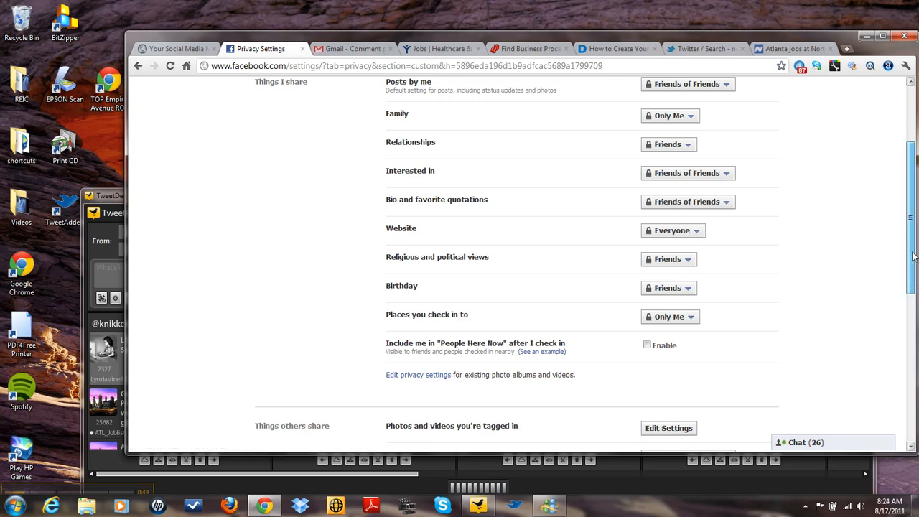
pyautogui.scroll(-3)
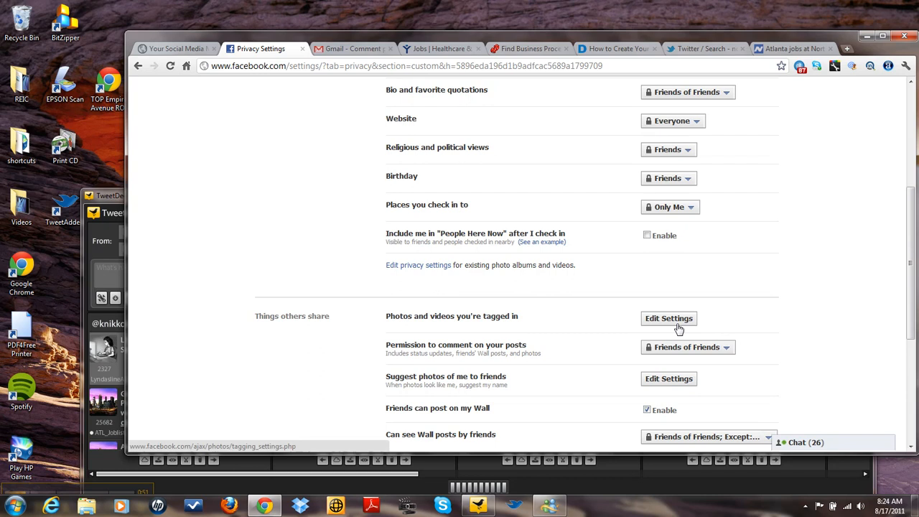
# Edit visibility for photos and videos you're tagged in and choose a Custom audience
pyautogui.click(669, 319)
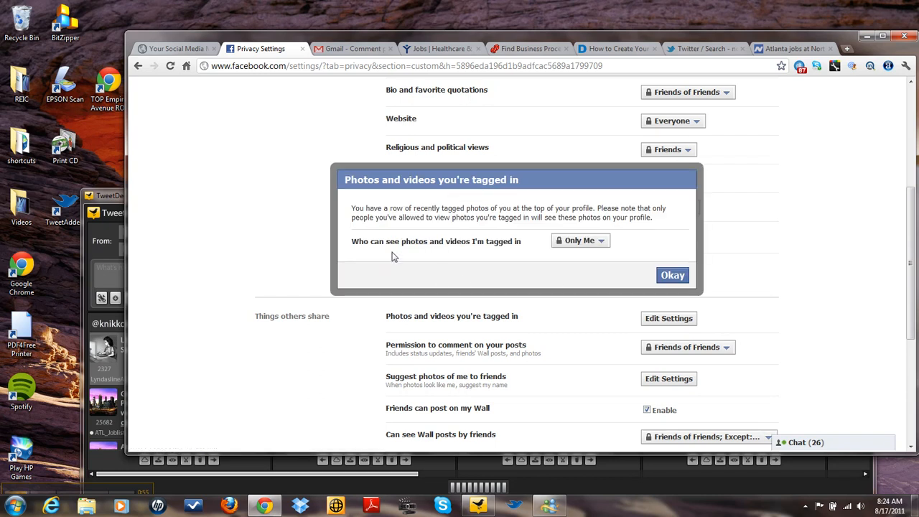
pyautogui.moveTo(491, 252)
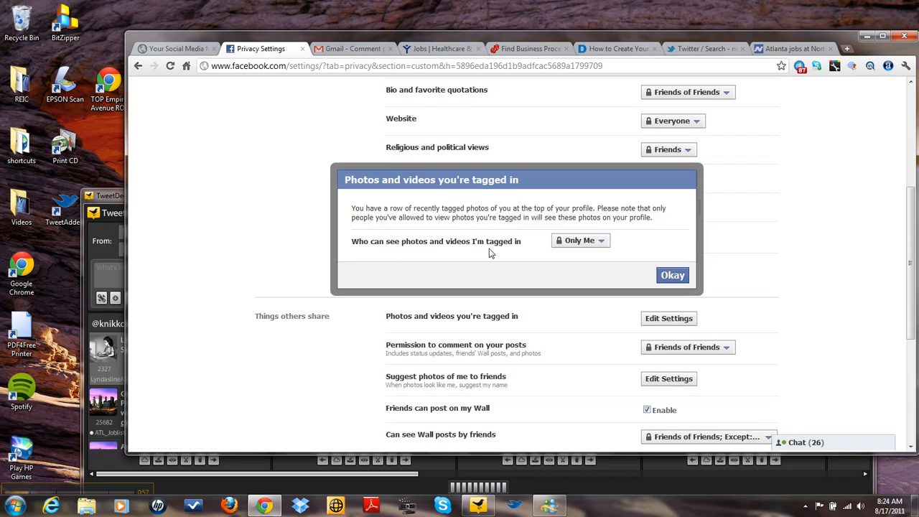
pyautogui.moveTo(595, 244)
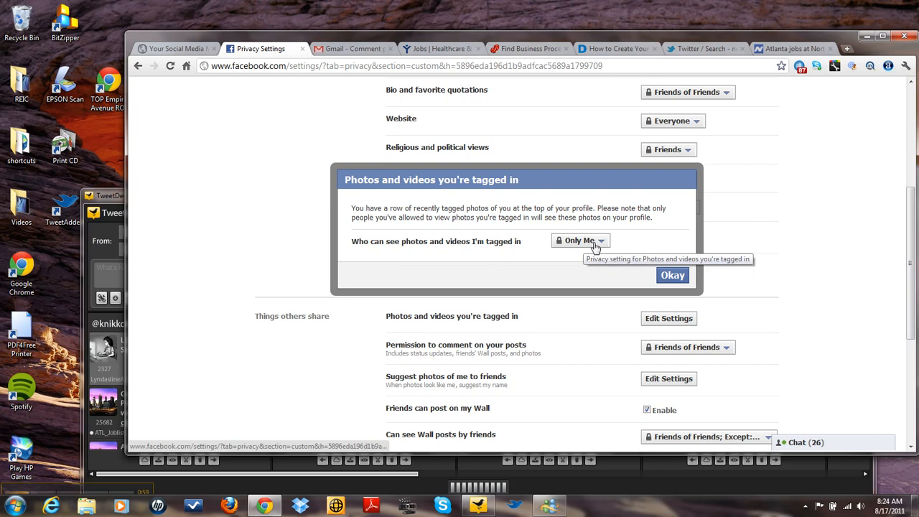
pyautogui.click(580, 241)
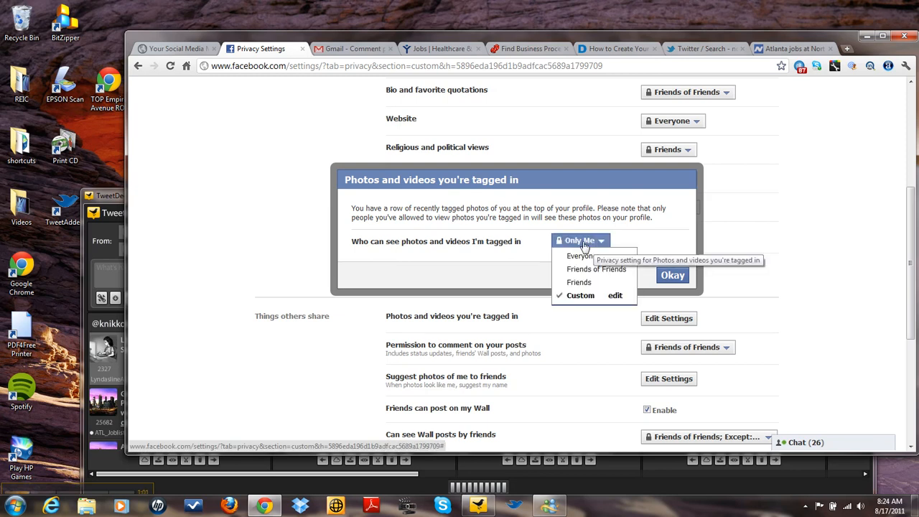
pyautogui.click(614, 295)
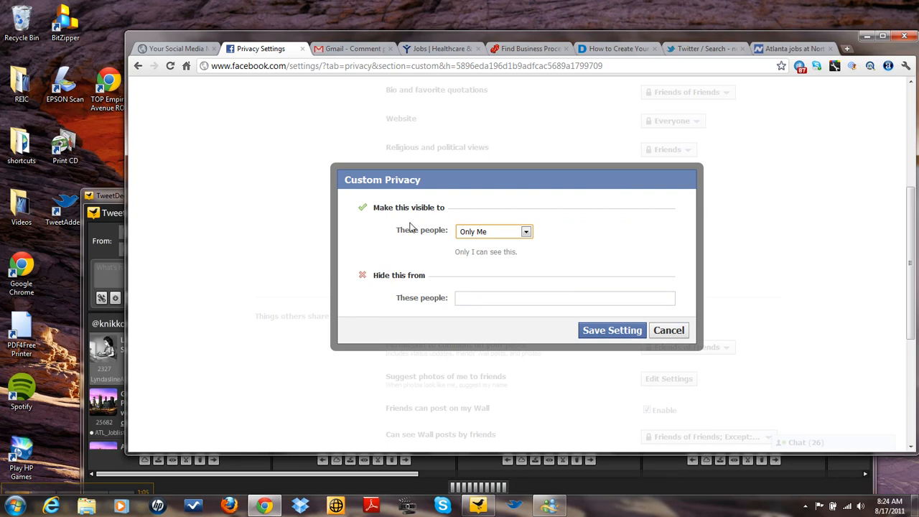
pyautogui.moveTo(411, 229)
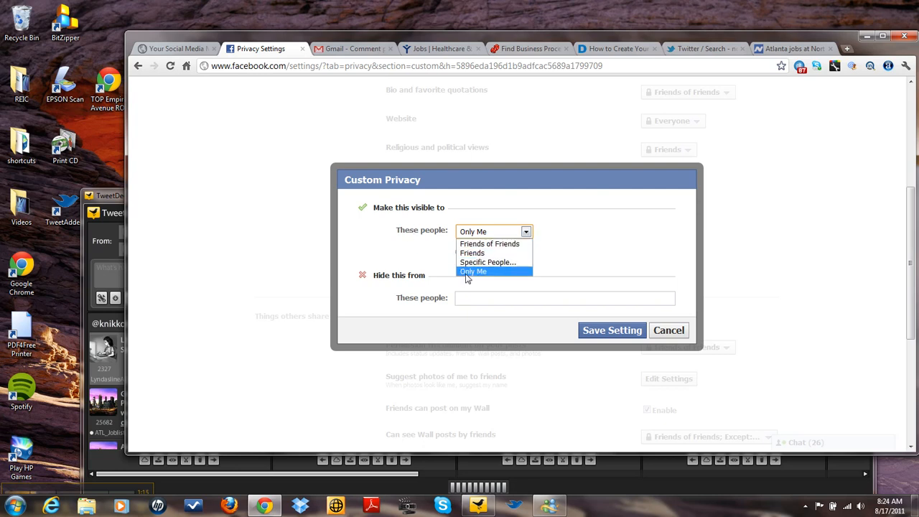
# Set tagged photos and videos visible to Only Me and save the custom setting
pyautogui.click(474, 272)
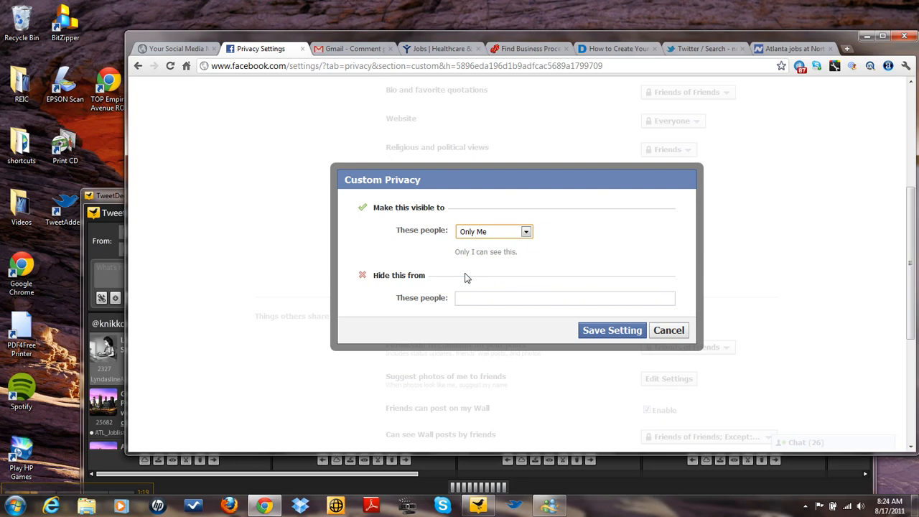
pyautogui.moveTo(506, 271)
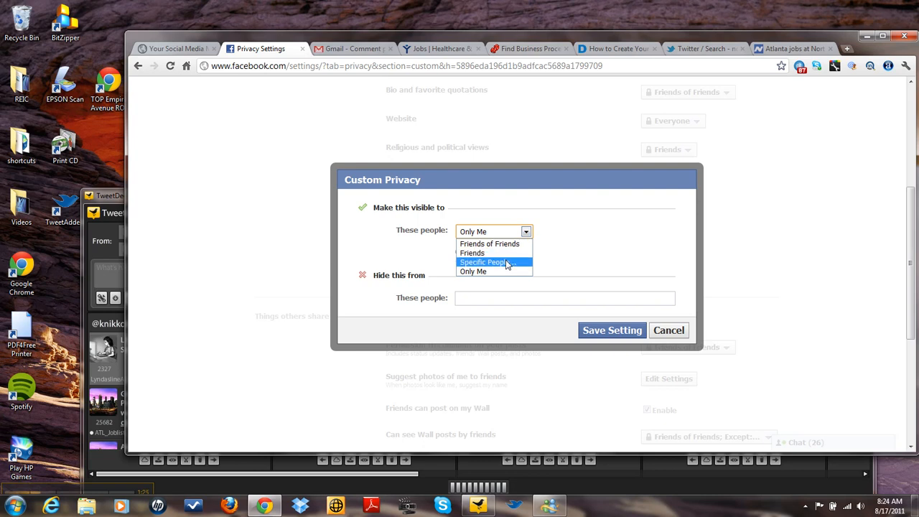
pyautogui.moveTo(473, 271)
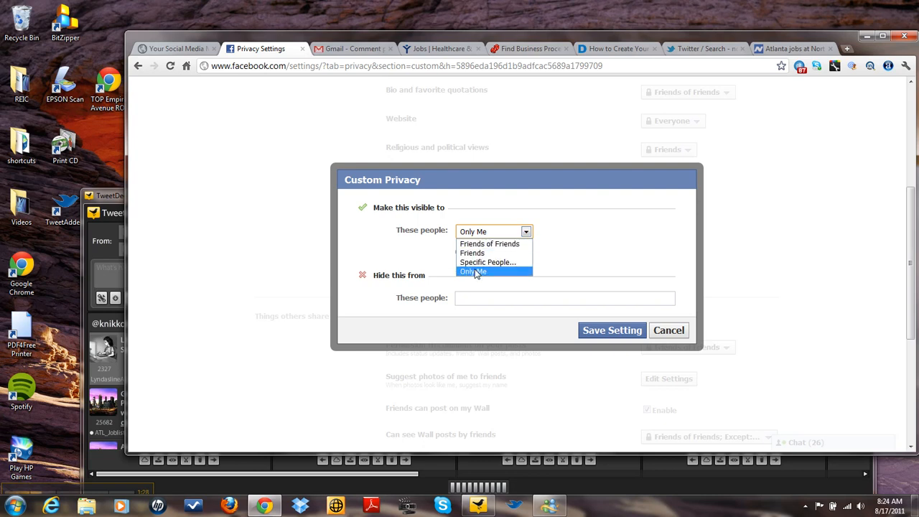
pyautogui.click(473, 270)
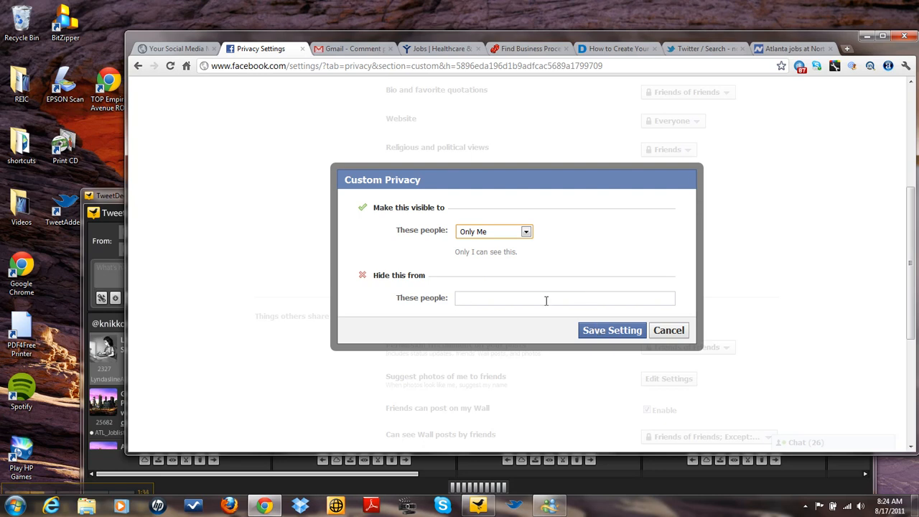
pyautogui.click(611, 330)
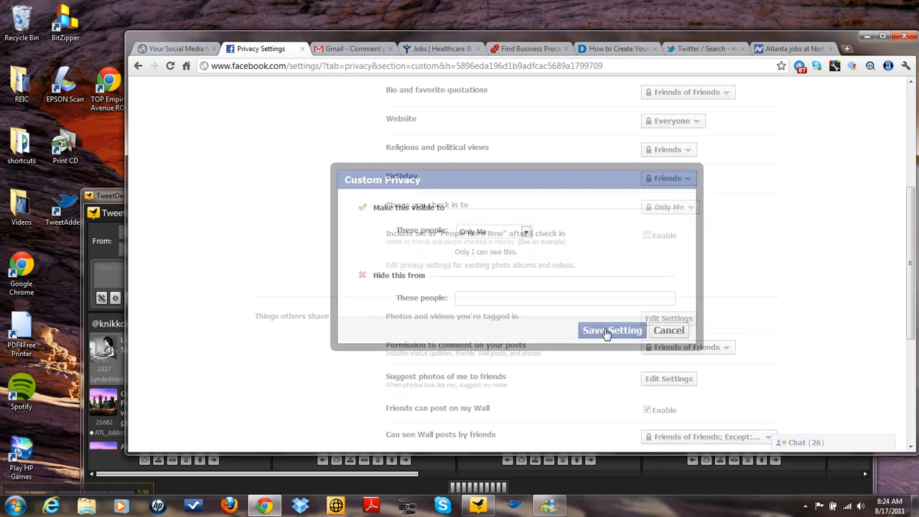
pyautogui.click(611, 330)
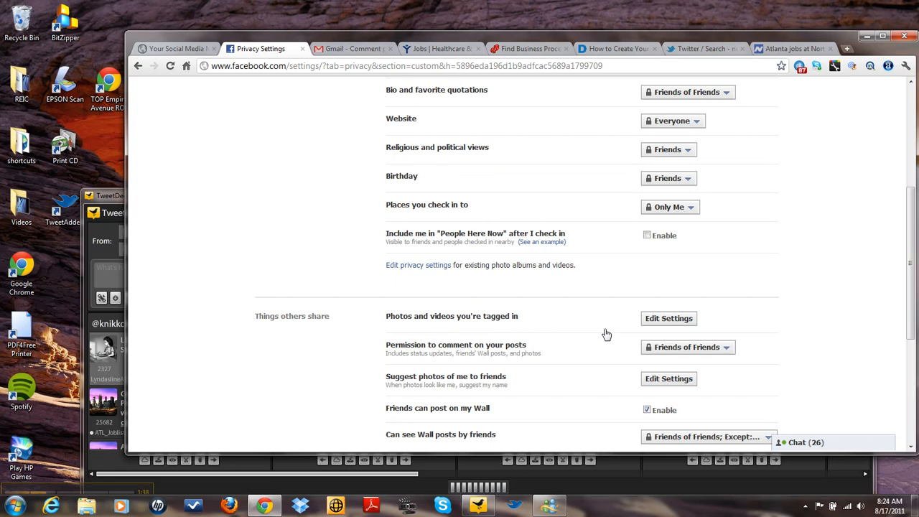
pyautogui.moveTo(591, 342)
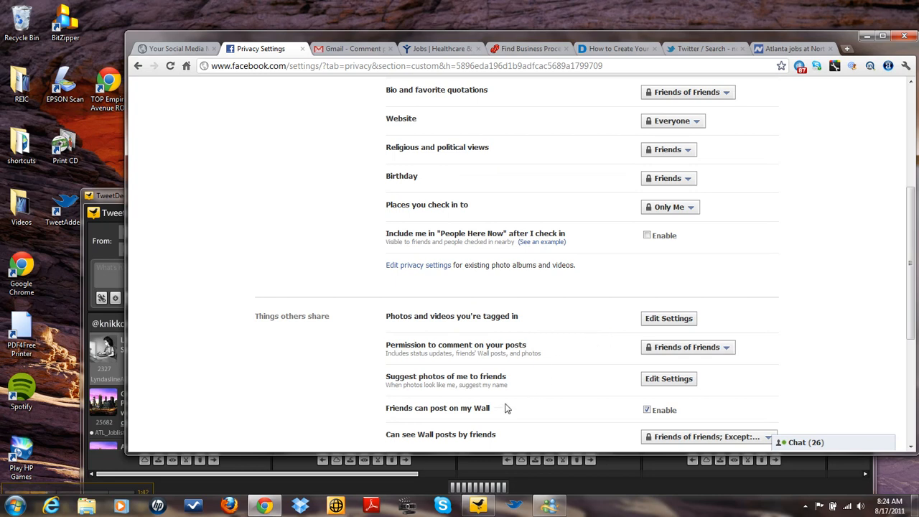
pyautogui.moveTo(419, 419)
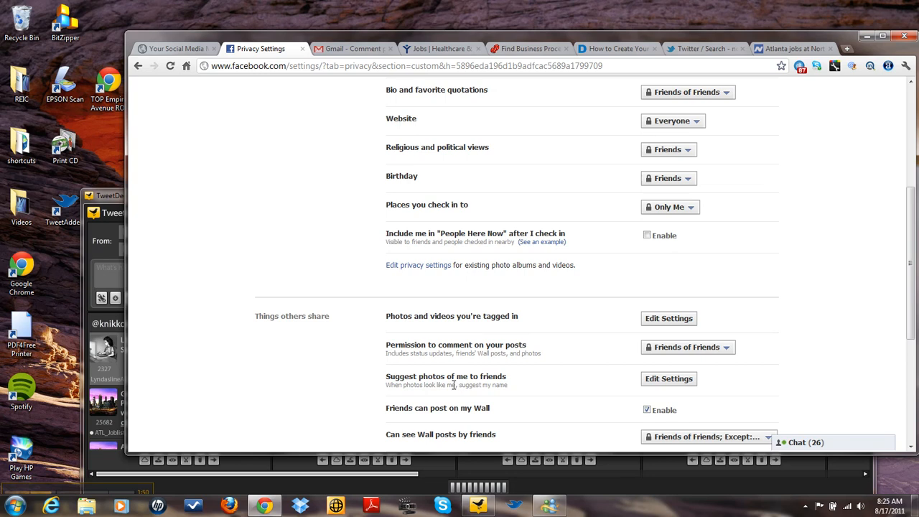
pyautogui.moveTo(531, 380)
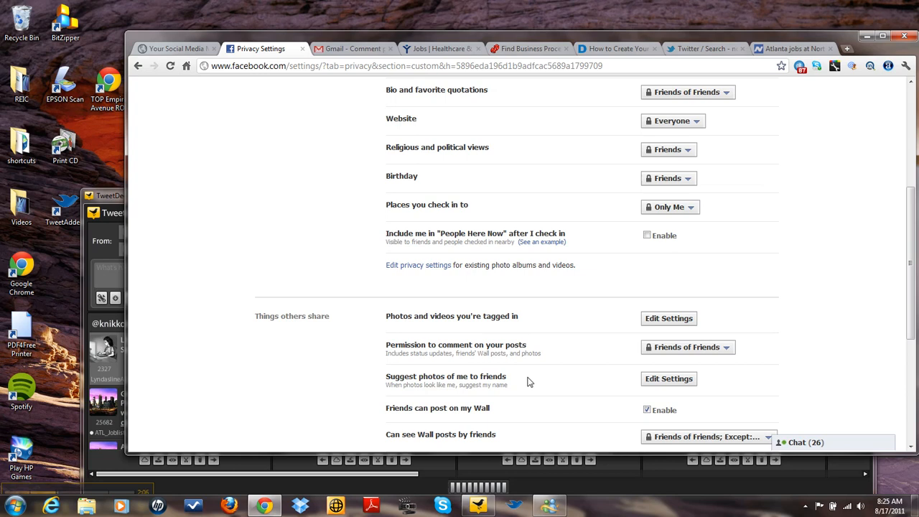
pyautogui.moveTo(655, 385)
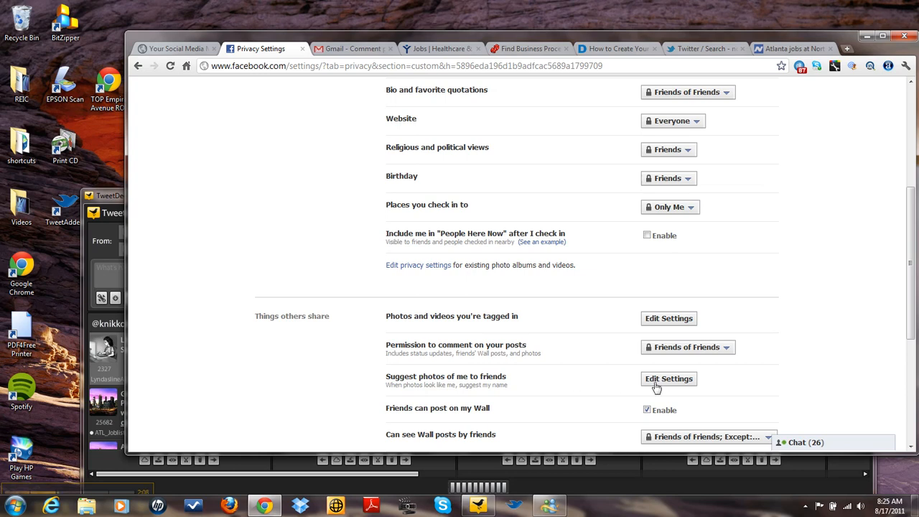
pyautogui.moveTo(669, 379)
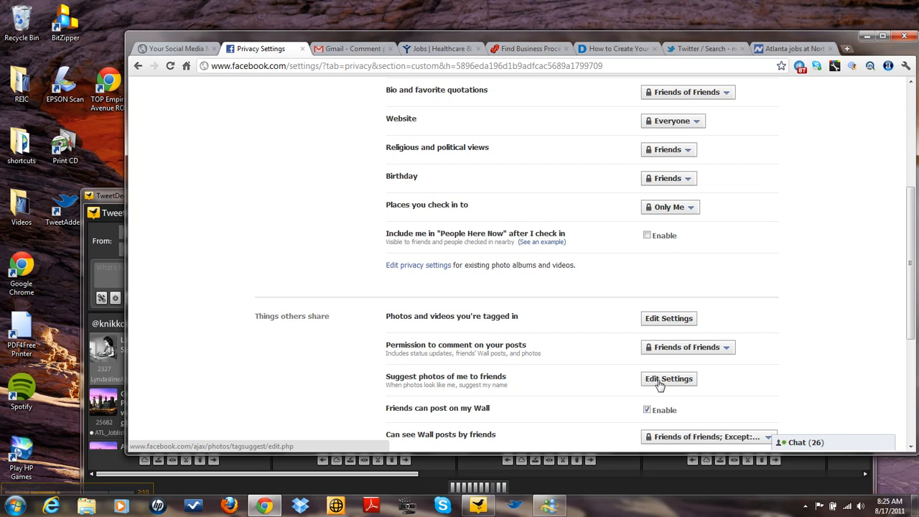
# Set Suggest photos of me to friends to Disabled and confirm with Okay
pyautogui.click(669, 379)
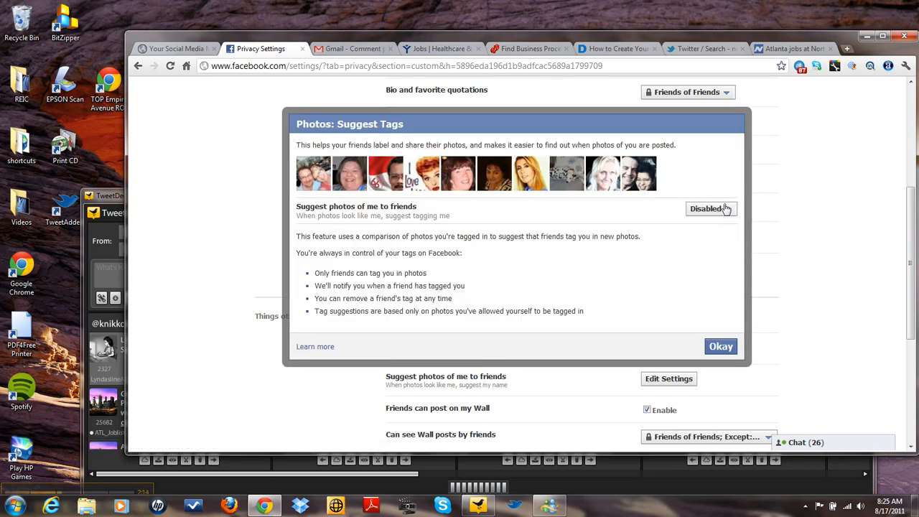
pyautogui.click(711, 208)
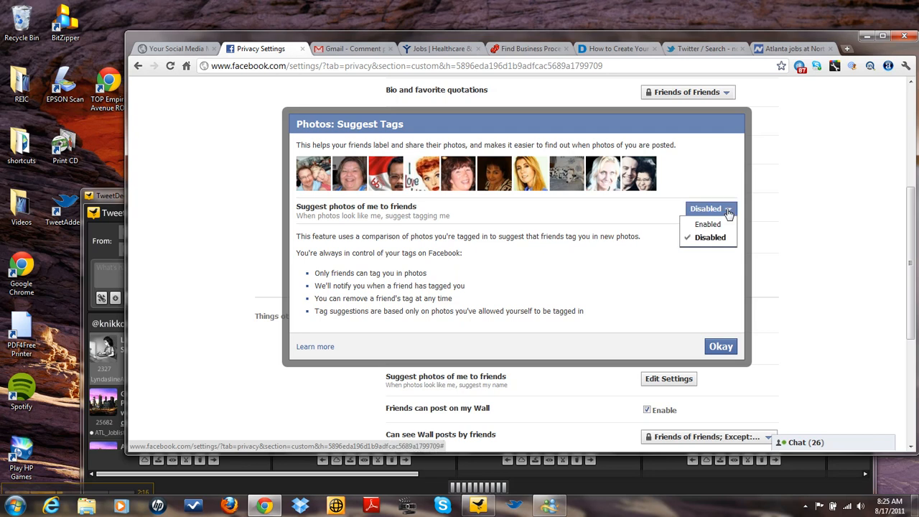
pyautogui.click(709, 237)
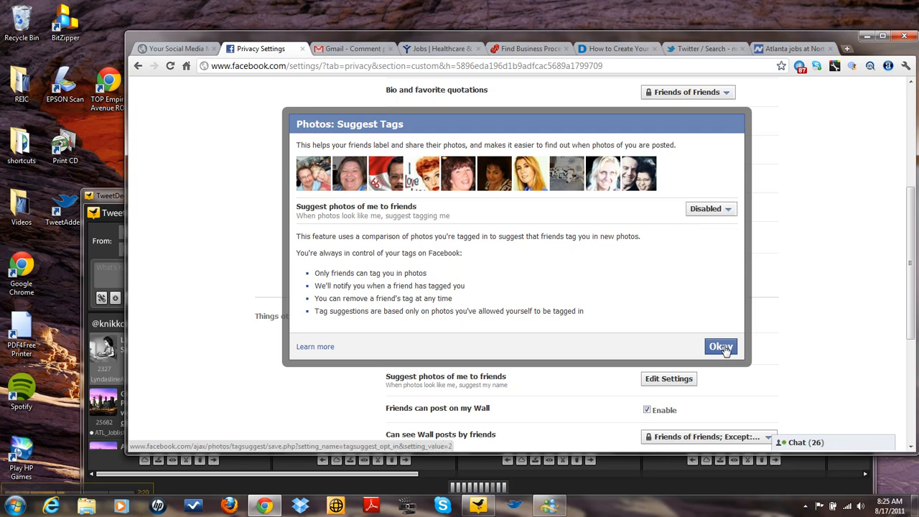
pyautogui.click(721, 345)
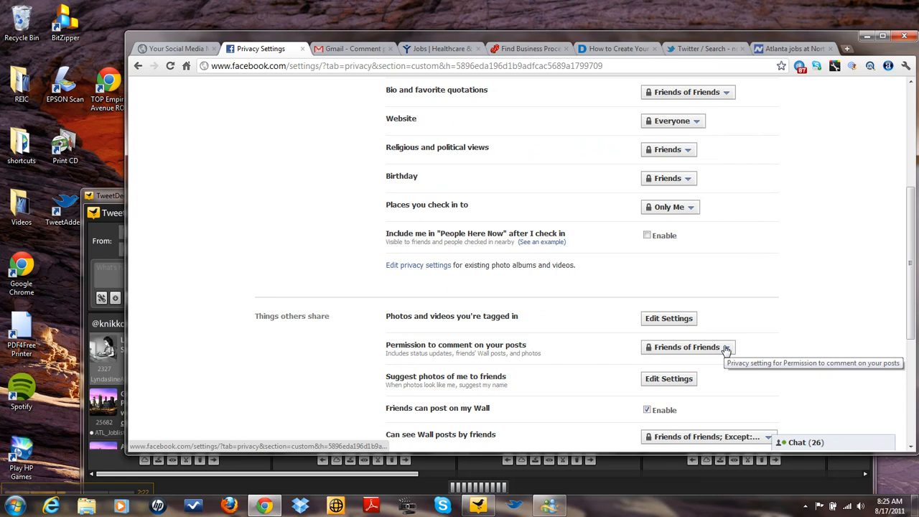
pyautogui.moveTo(852, 336)
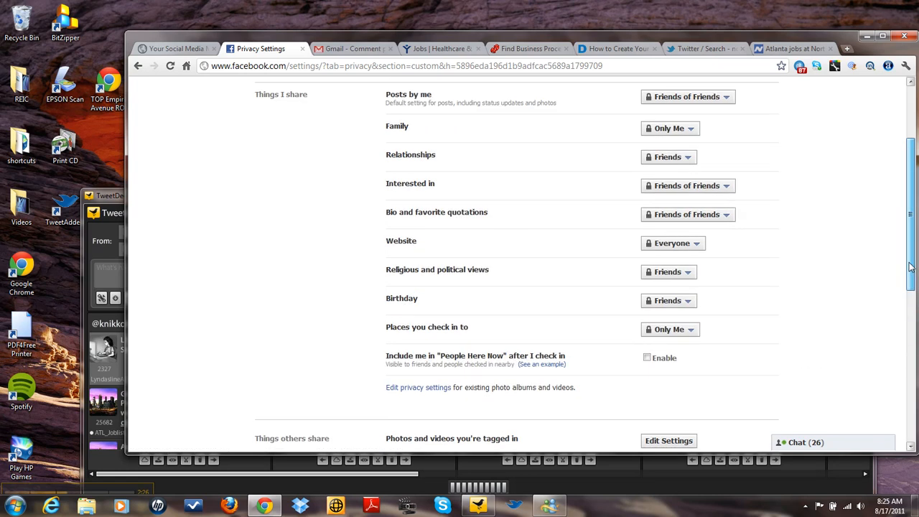
# Use Preview My Profile to see how the profile looks to most people
pyautogui.scroll(-3)
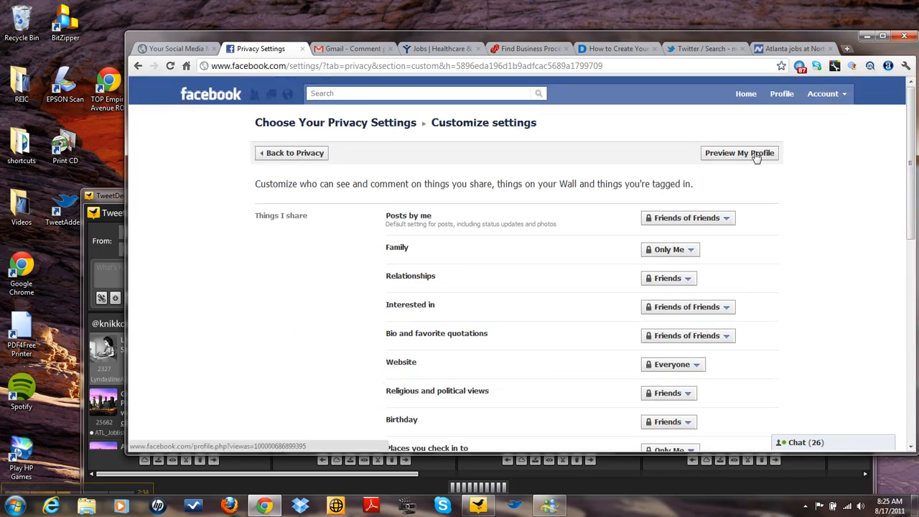
pyautogui.click(739, 153)
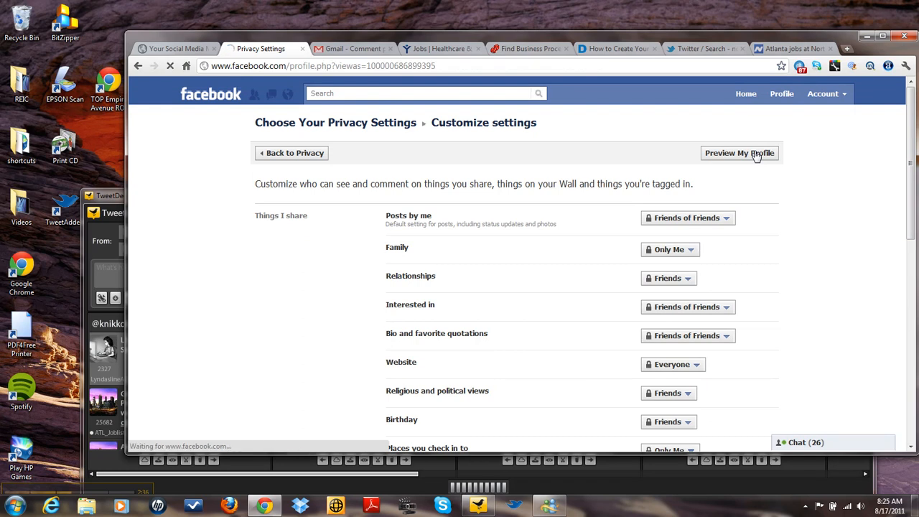
pyautogui.click(739, 152)
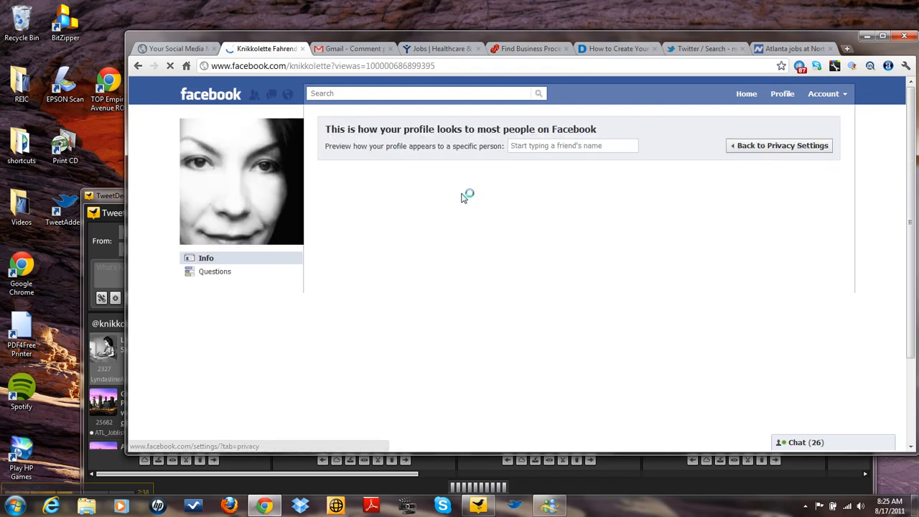